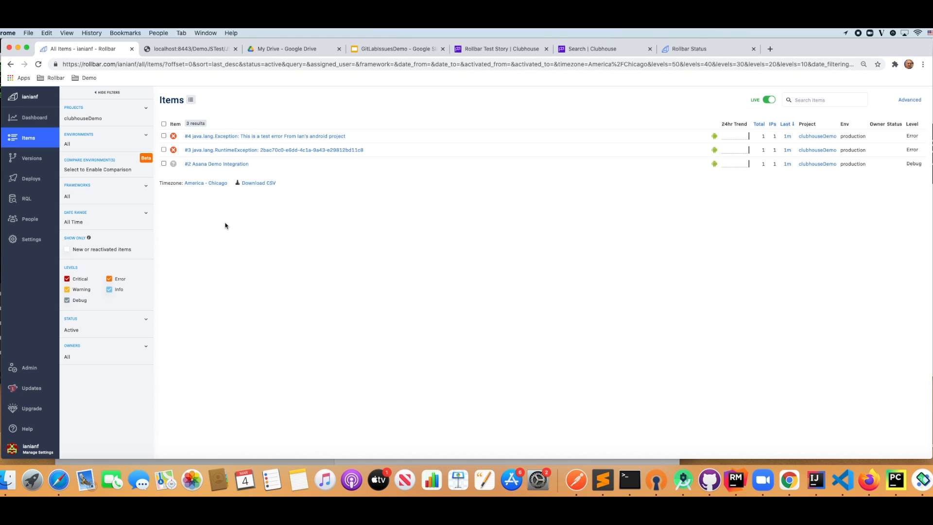
From account settings, find the clubhouseDemo project by searching 'clu' and open it
left_click(31, 239)
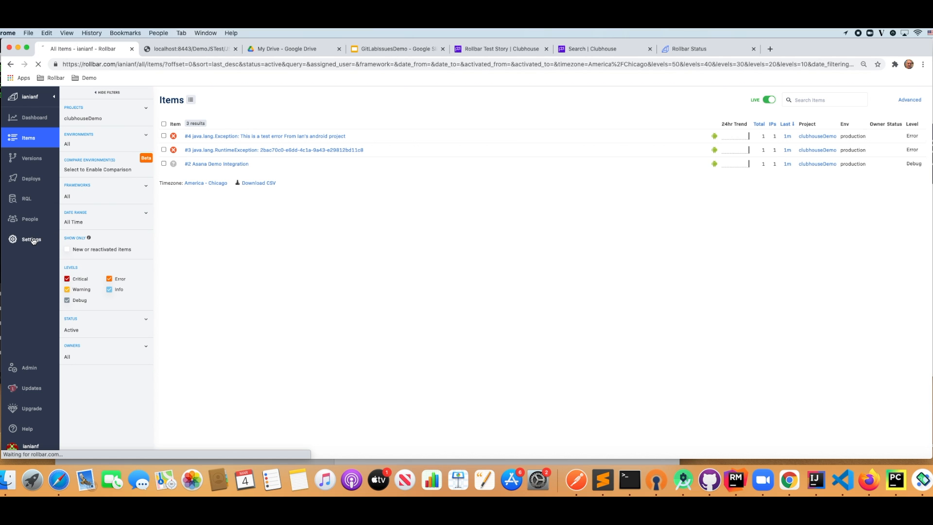
left_click(31, 239)
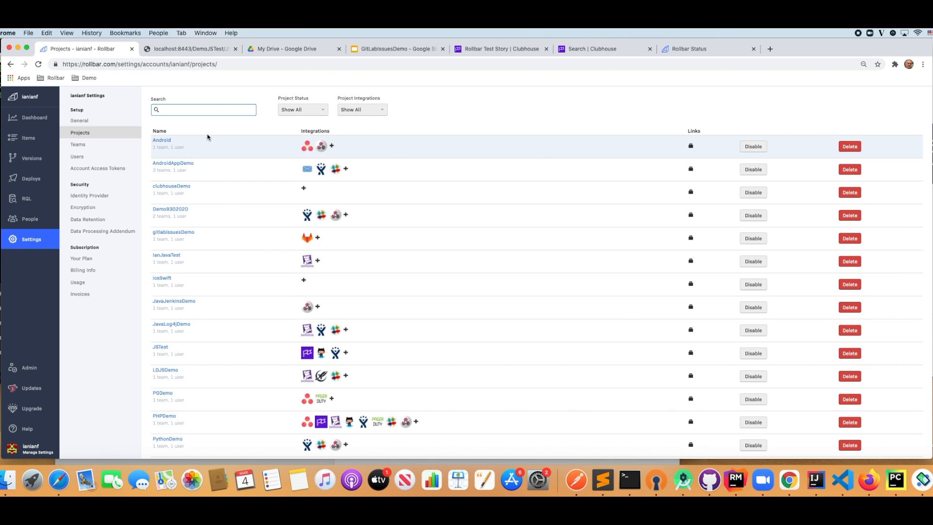
type("clu")
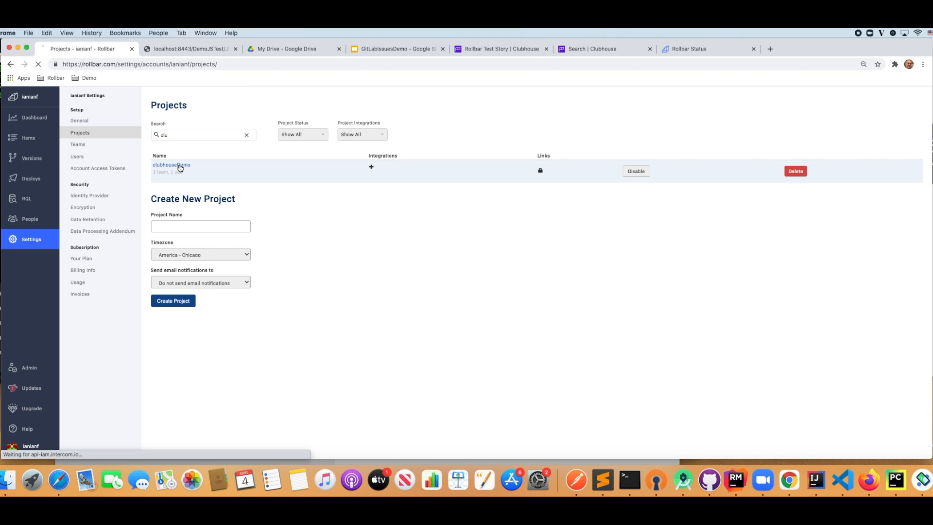
left_click(171, 165)
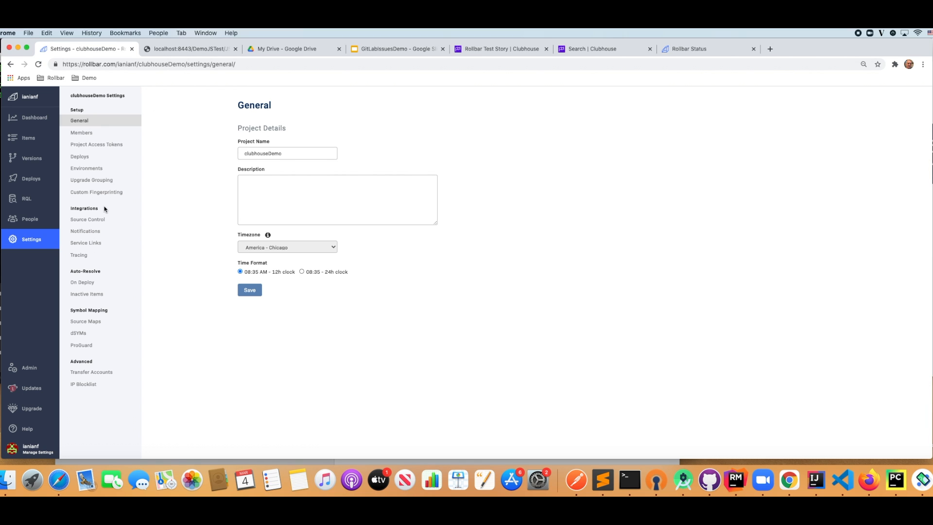
Go to the project's Notifications settings and start setting up the Clubhouse channel
left_click(85, 231)
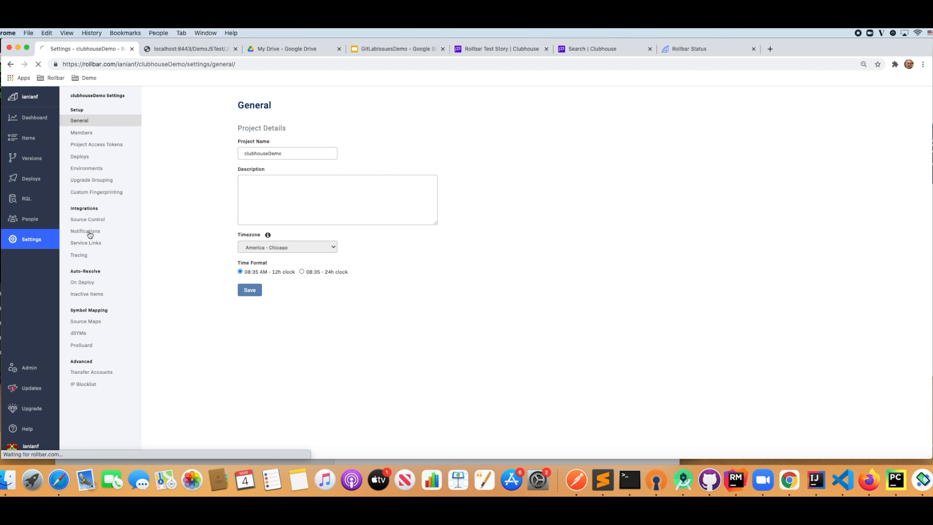
left_click(86, 231)
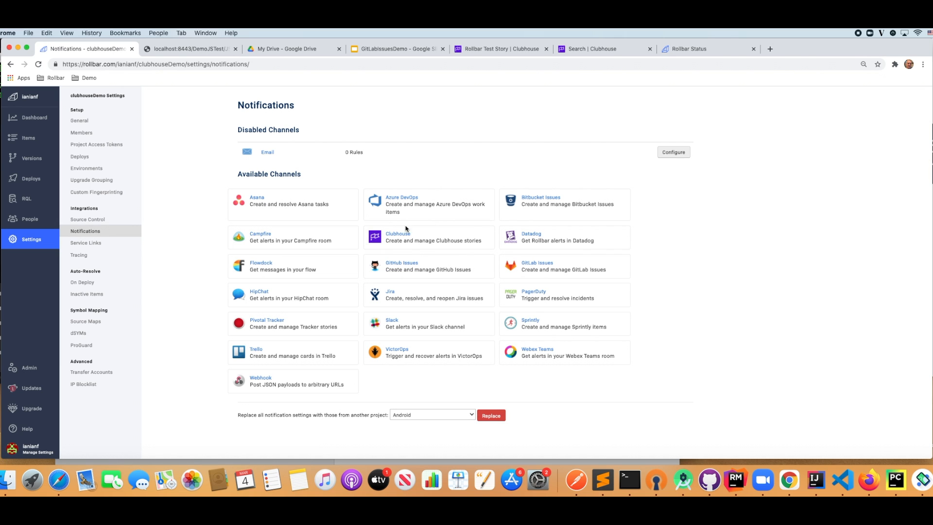
mouse_move(397, 237)
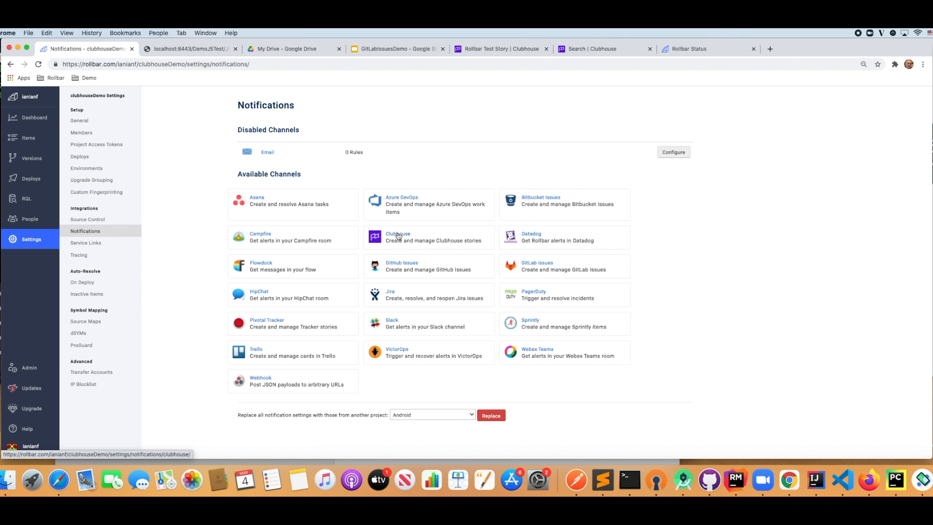
left_click(396, 237)
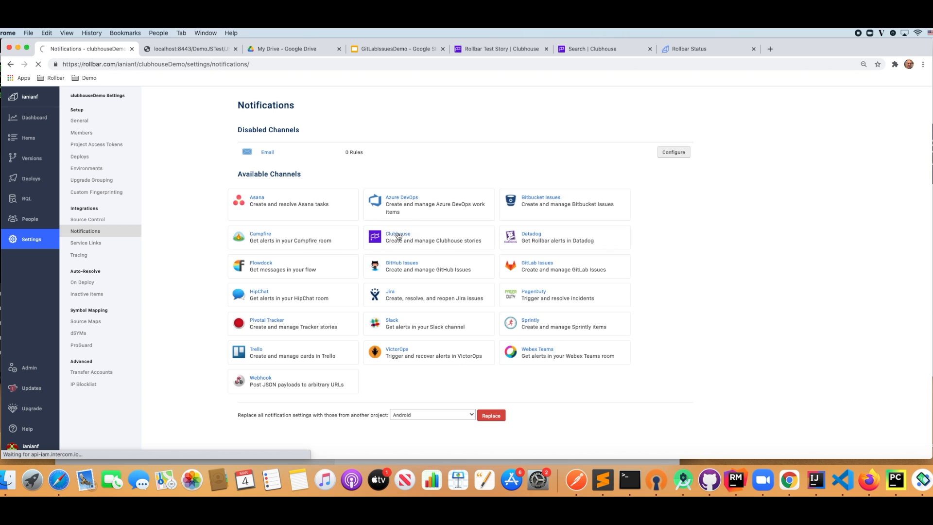
Keep the existing API token, choose organization rollbar and project Sales Engineering Team
left_click(398, 237)
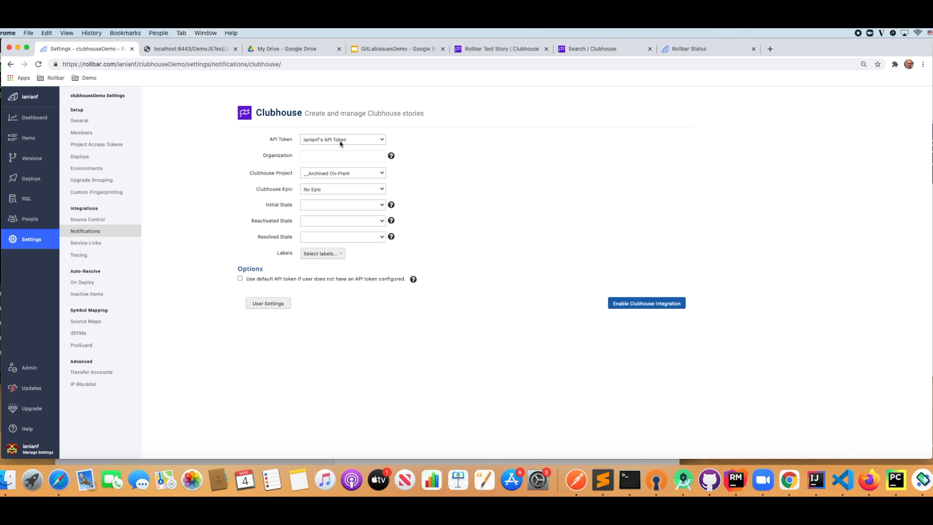
left_click(342, 139)
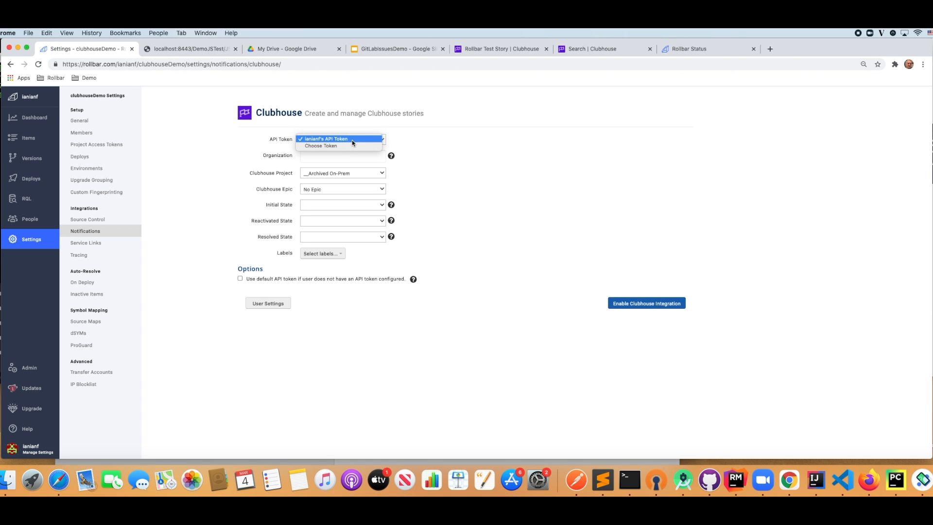
left_click(326, 139)
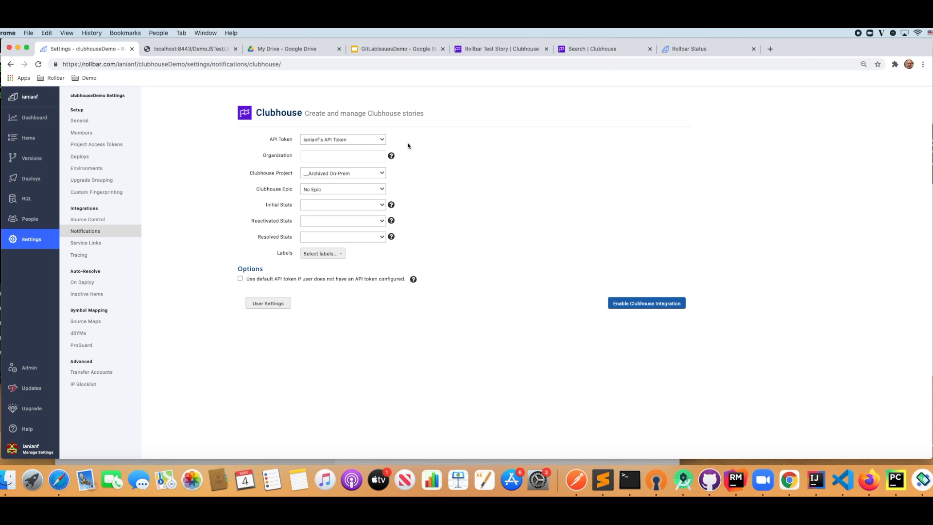
left_click(342, 155)
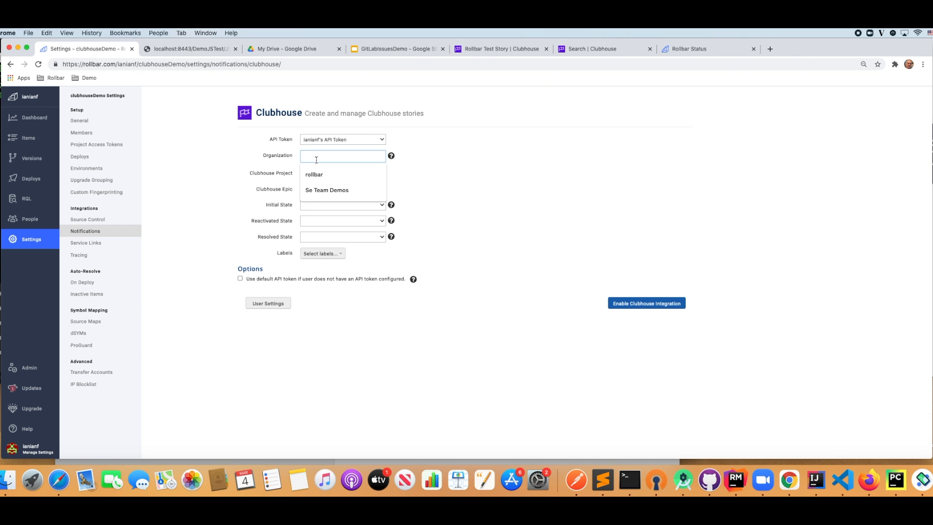
left_click(314, 174)
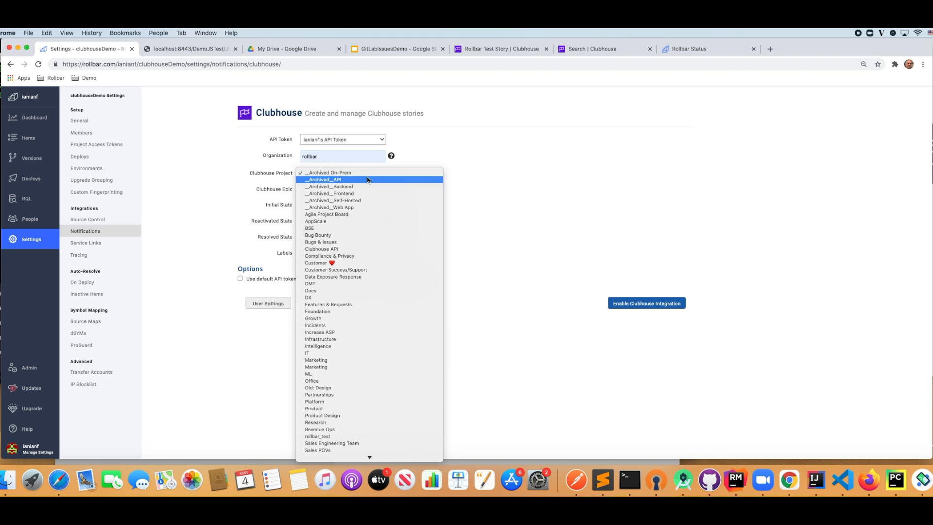
scroll("down", 3)
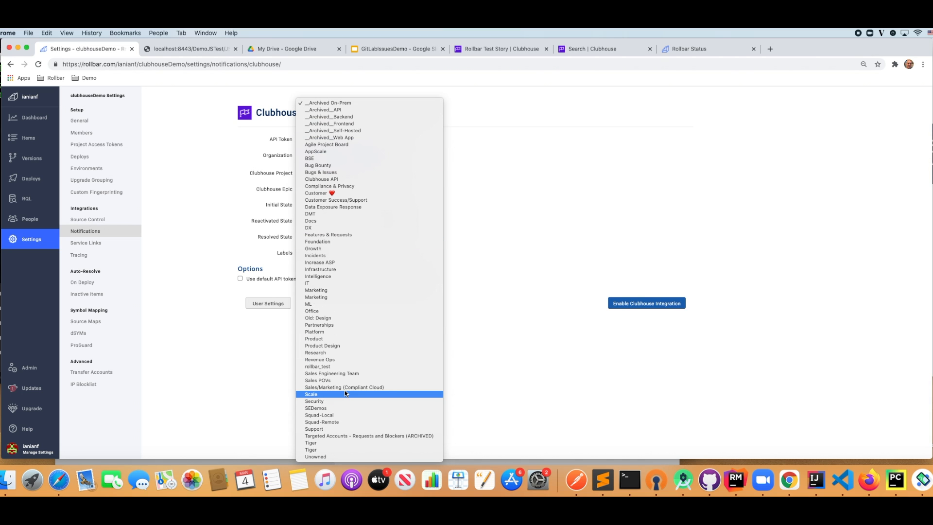
left_click(332, 373)
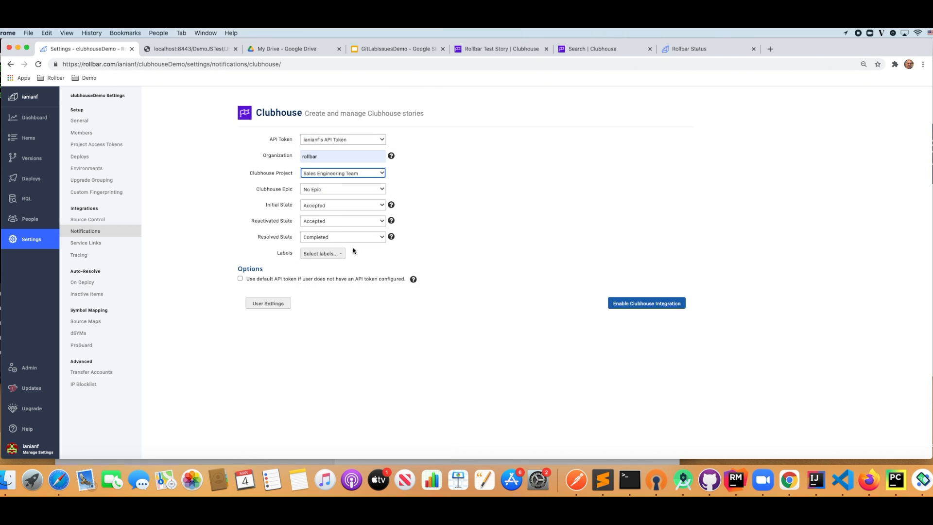
Keep initial state Accepted and set reactivated stories to In Progress
left_click(342, 205)
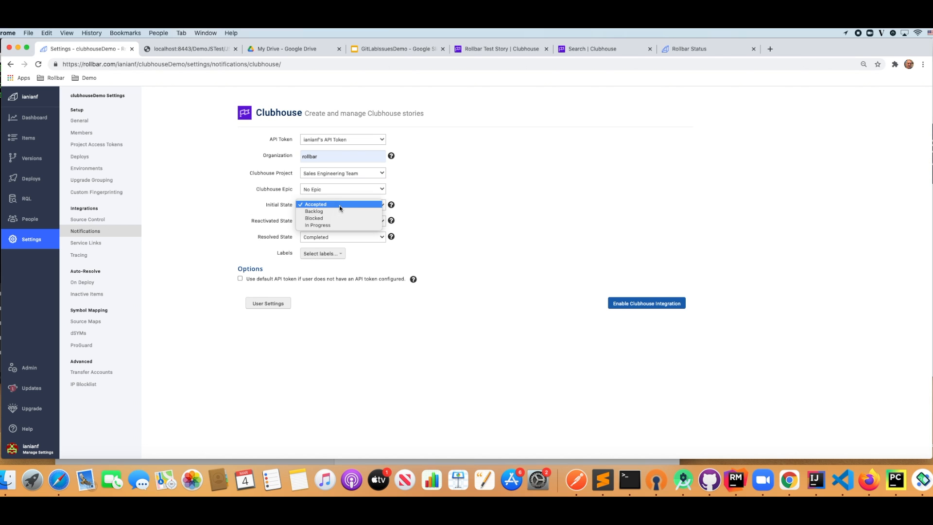
left_click(315, 204)
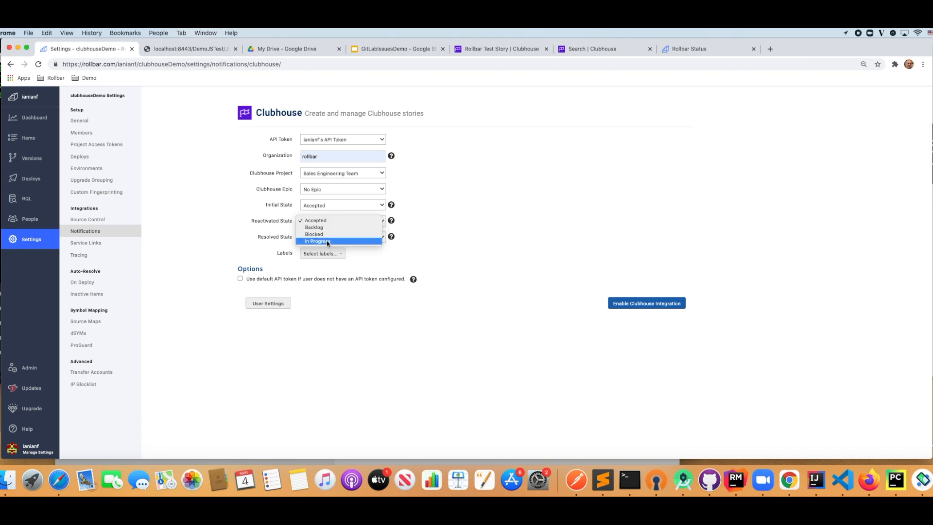
left_click(316, 242)
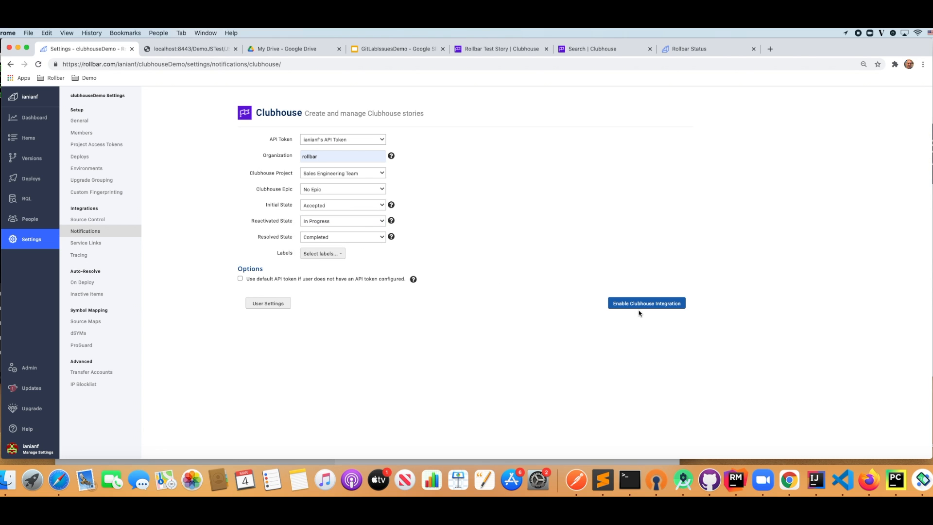
Enable the Clubhouse integration and send a test notification story
left_click(645, 303)
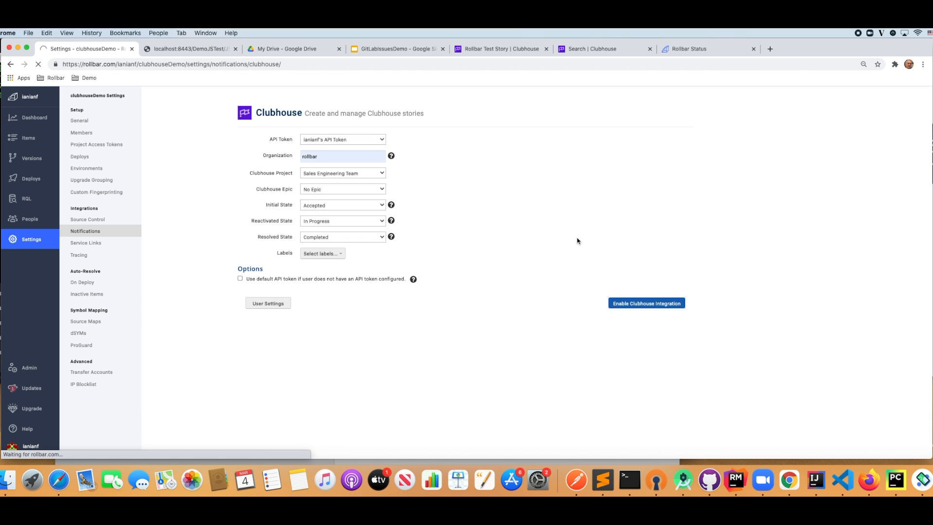
left_click(645, 303)
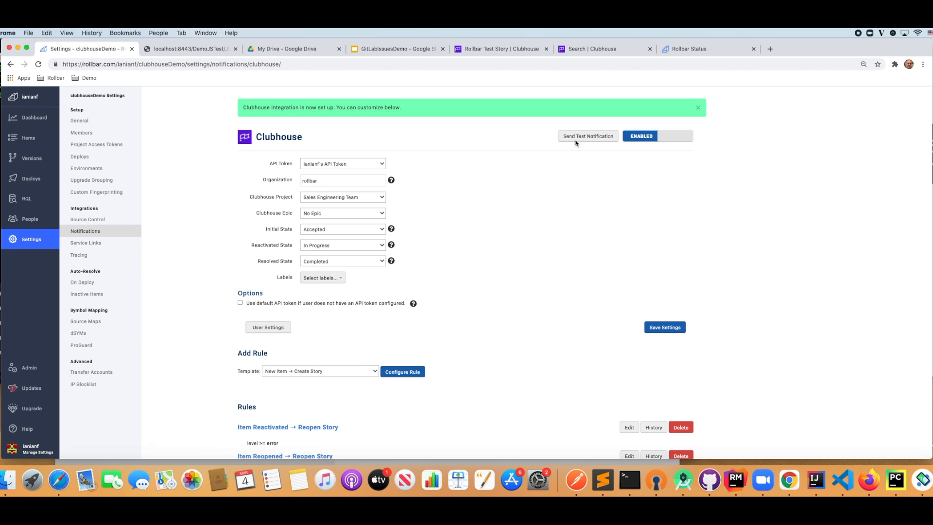
left_click(587, 136)
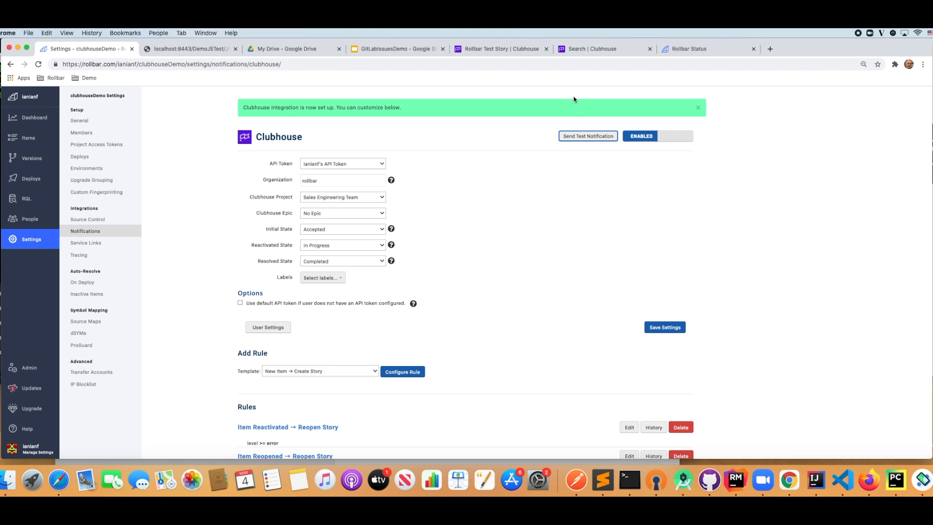
mouse_move(499, 48)
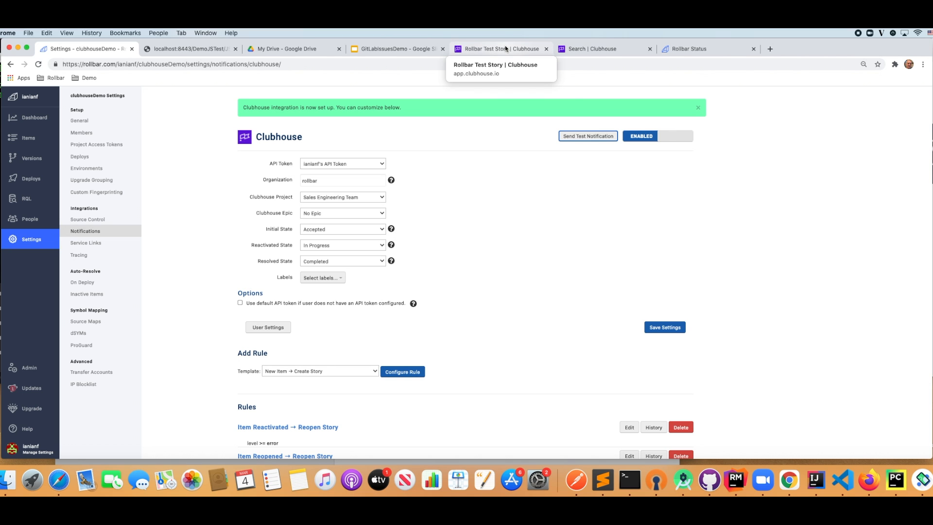
View the Rollbar Test Story in the Clubhouse tab
left_click(498, 48)
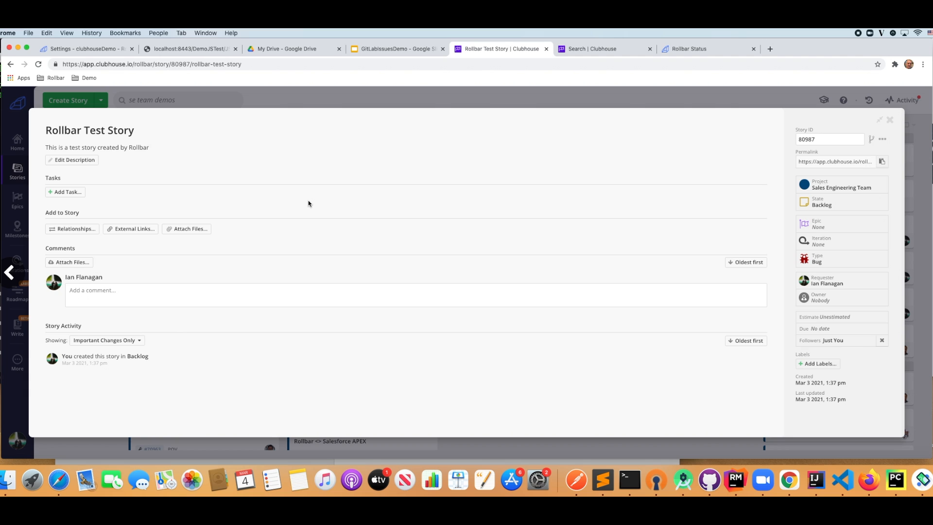
mouse_move(84, 132)
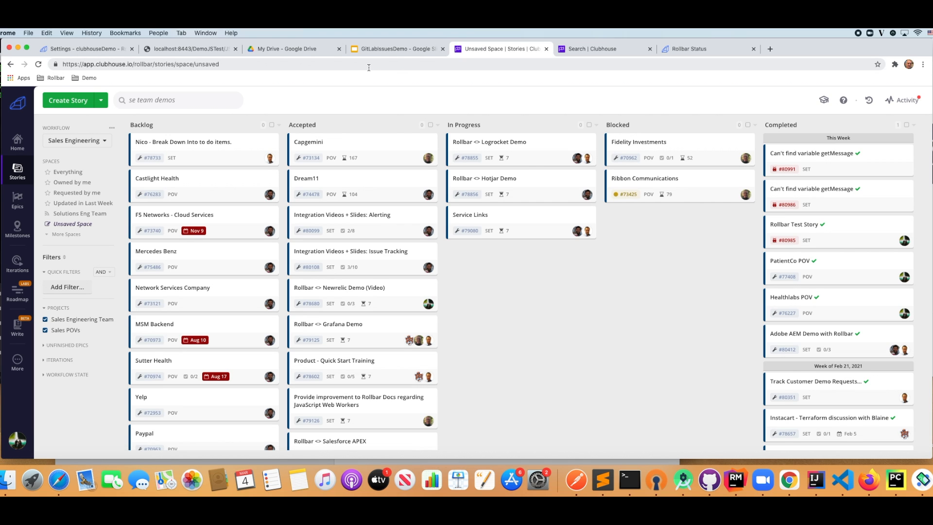
Return to Rollbar's Clubhouse settings and edit the Item Reactivated rule, showing filter fields
left_click(83, 49)
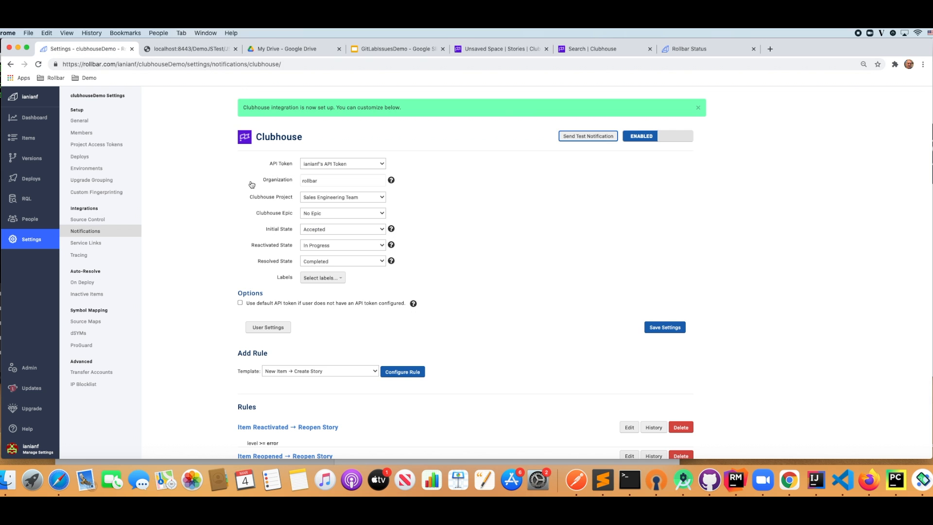
scroll("down", 3)
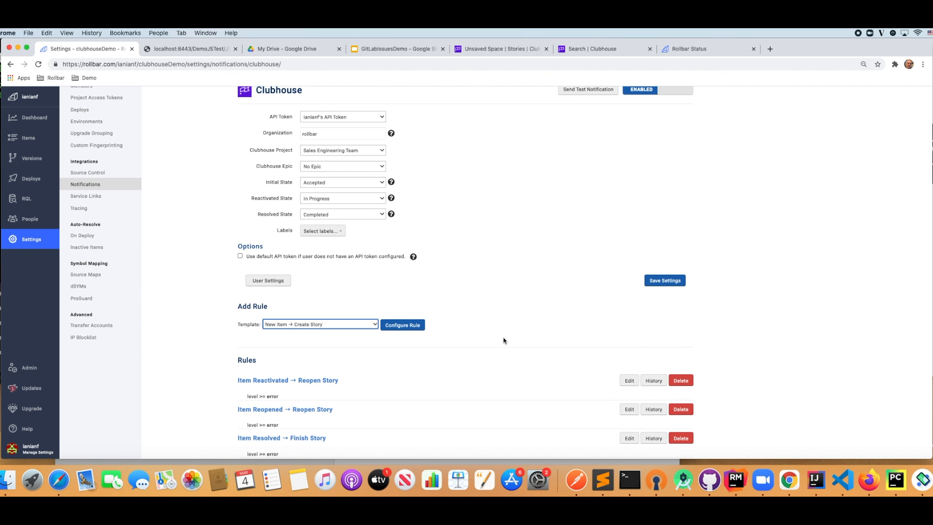
left_click(628, 379)
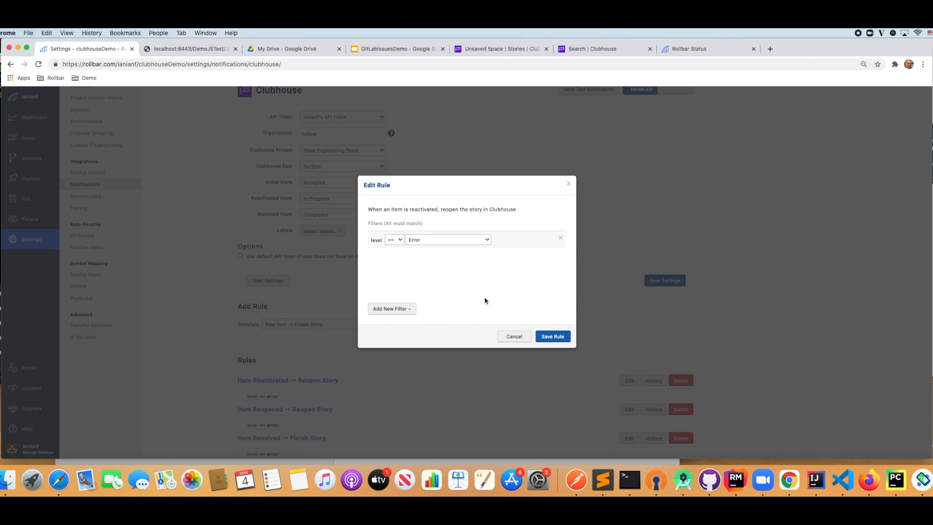
mouse_move(429, 304)
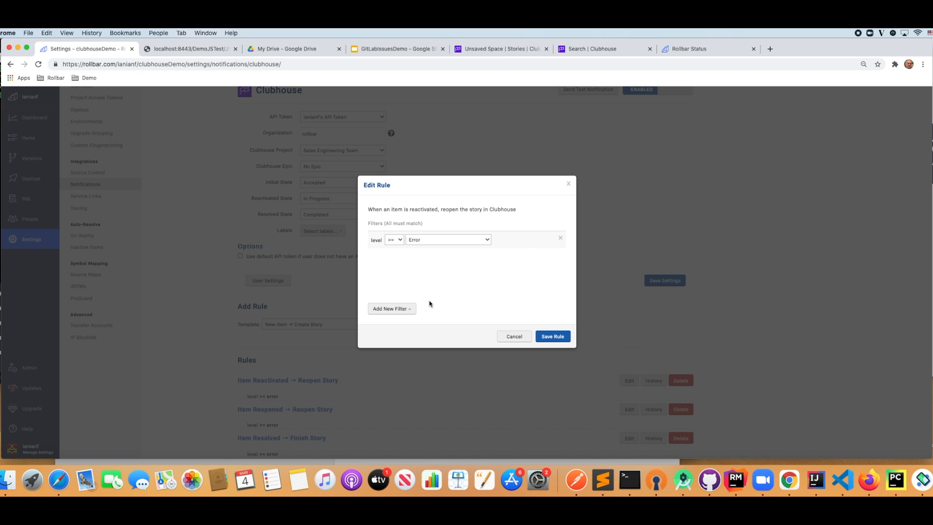
mouse_move(421, 309)
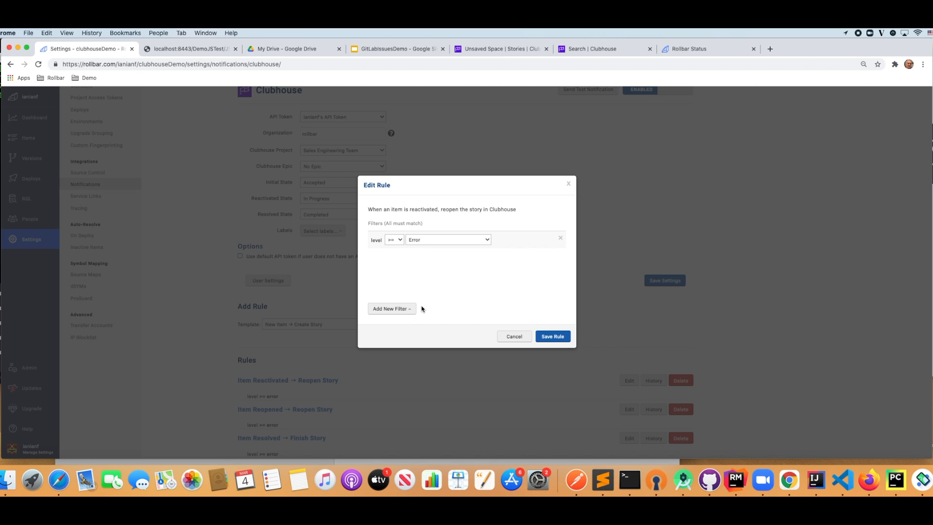
left_click(390, 308)
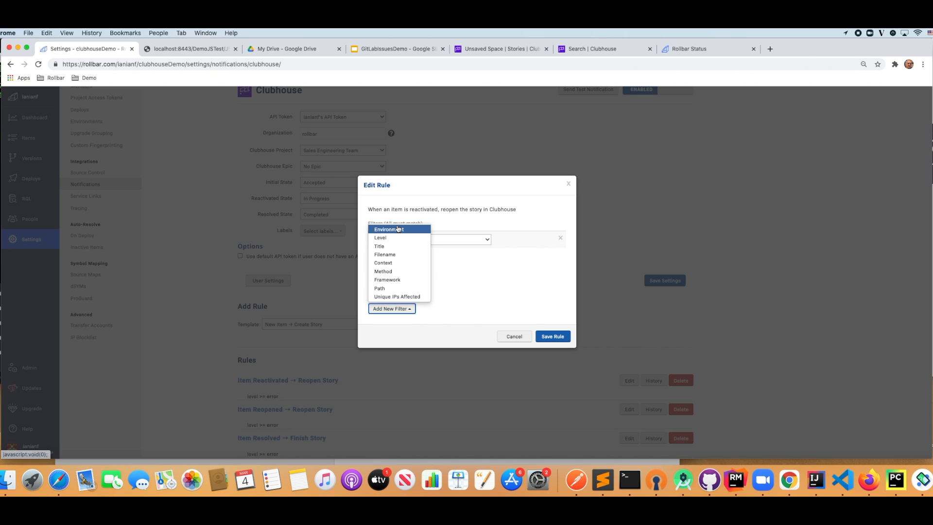
left_click(389, 230)
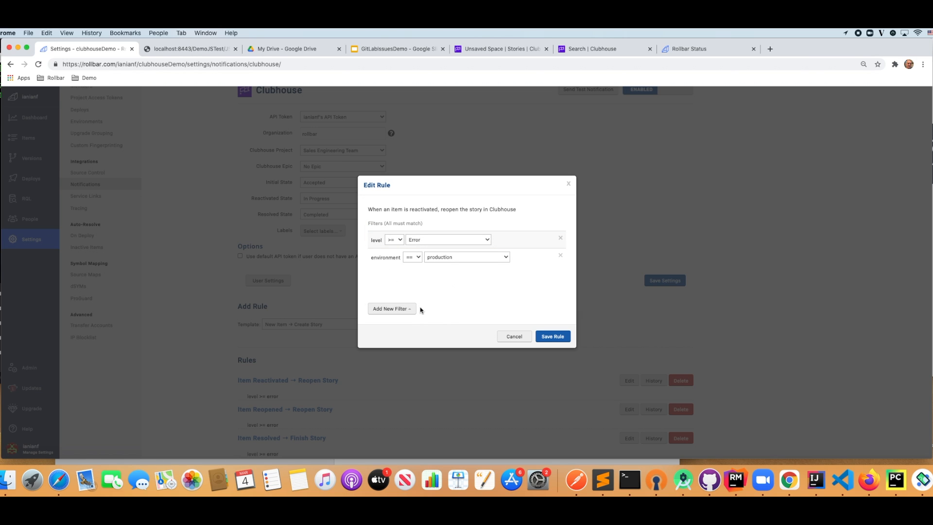
Add a Critical level filter plus stacktrace filename and method filters containing 'test', then save the rule
left_click(391, 308)
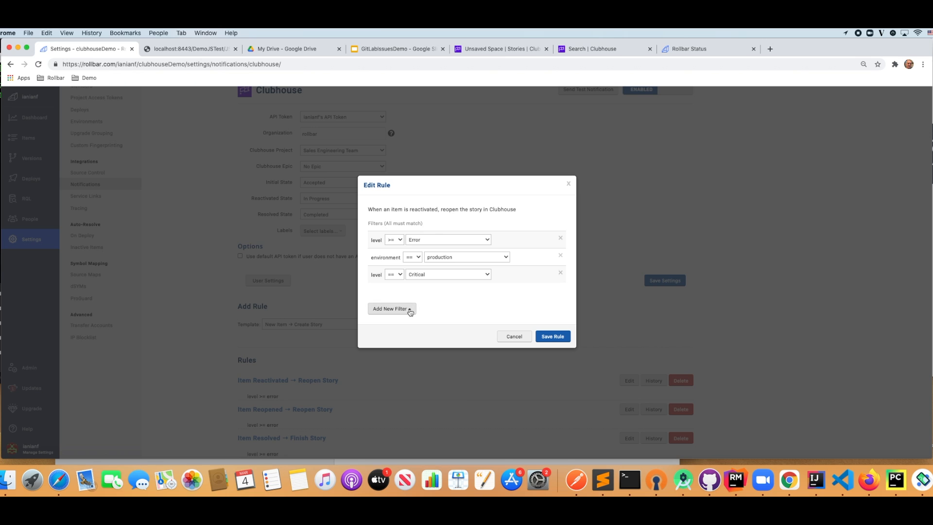
left_click(390, 308)
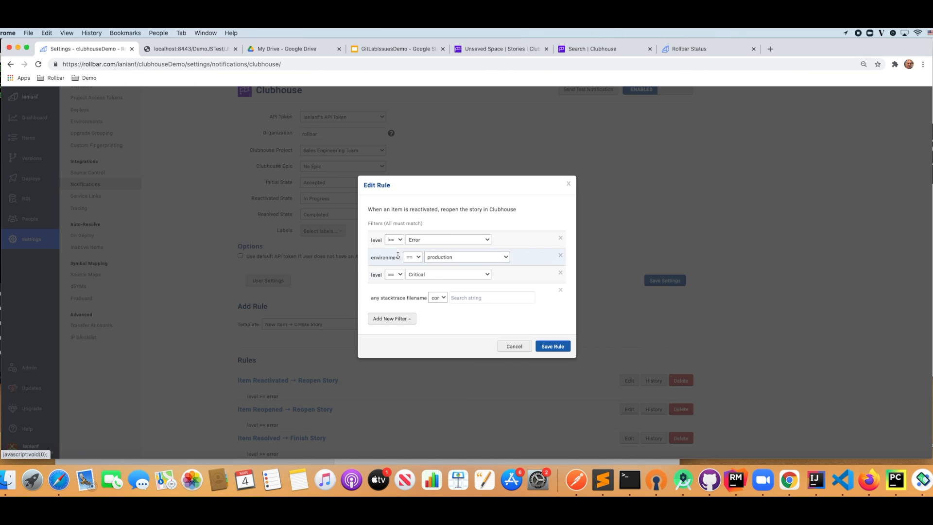
type("test")
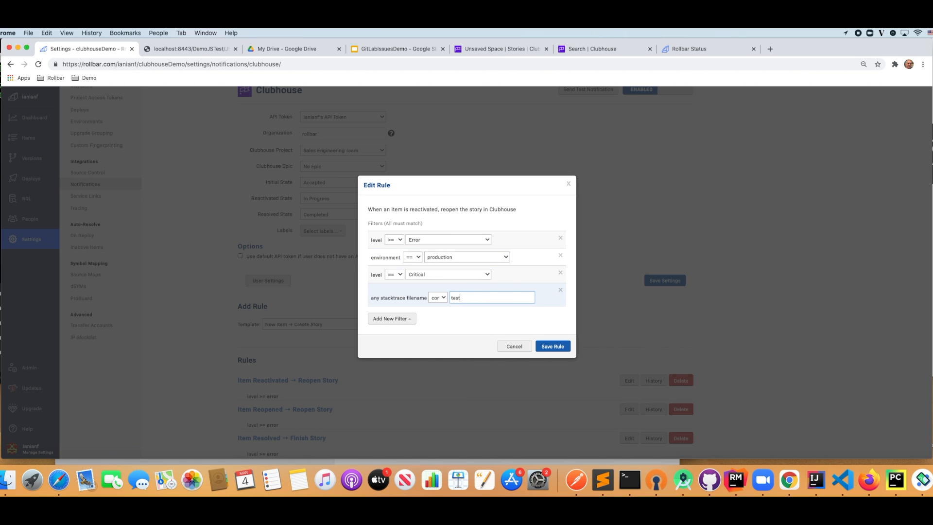
left_click(390, 319)
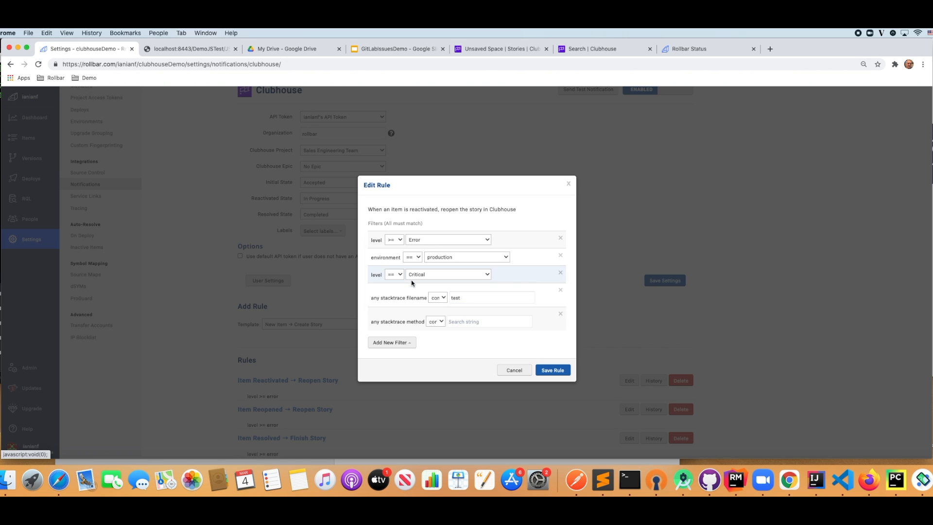
type("test")
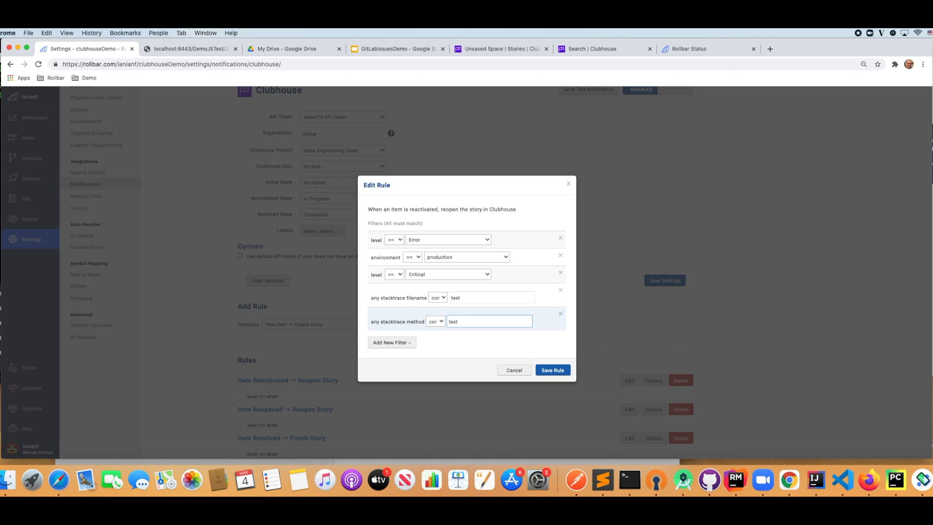
left_click(513, 369)
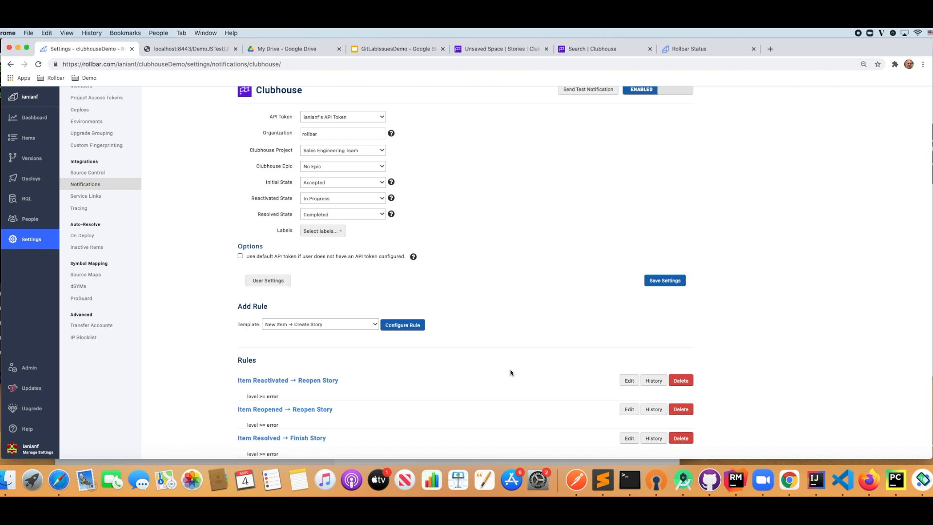
mouse_move(447, 308)
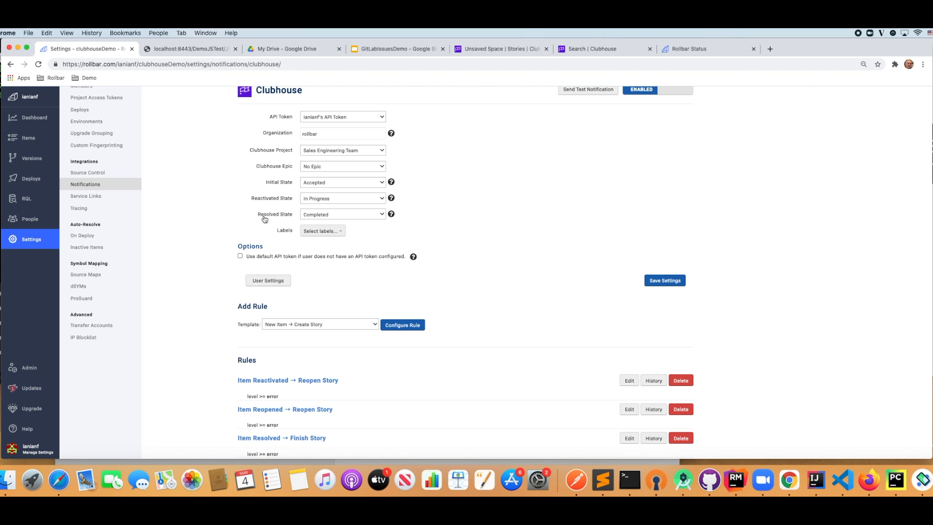
In the Items list, select all active items and remove them in bulk
left_click(28, 137)
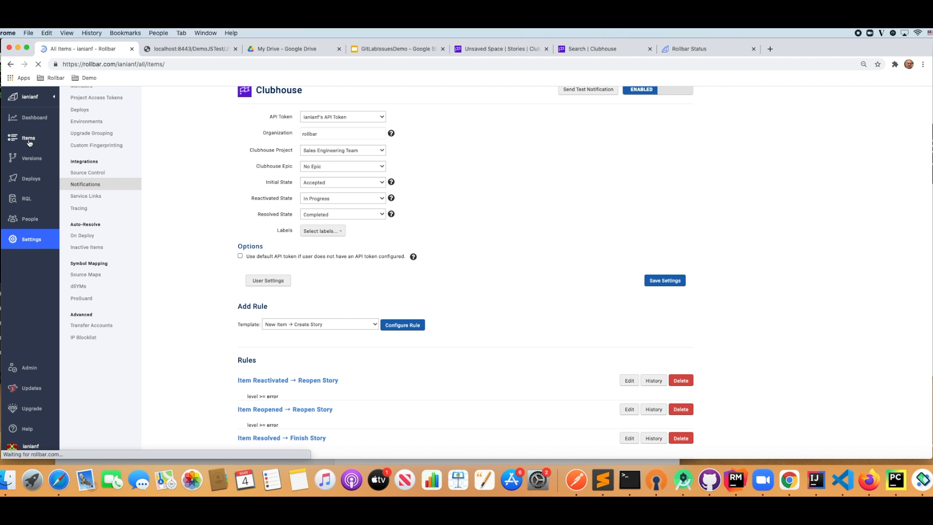
left_click(28, 137)
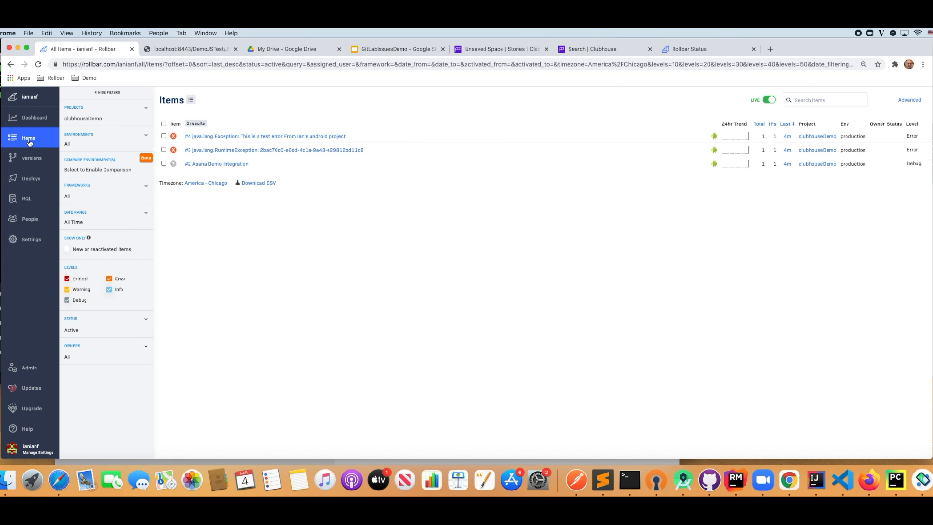
left_click(767, 99)
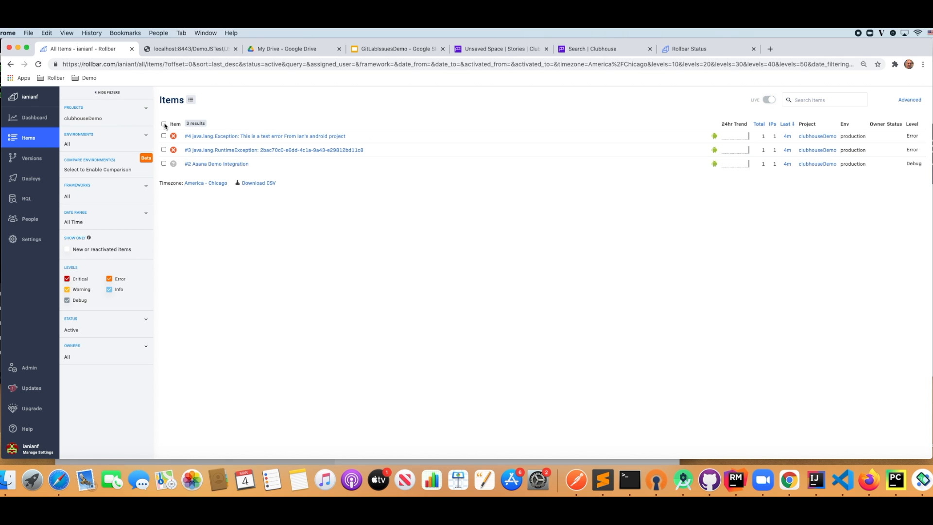
left_click(163, 123)
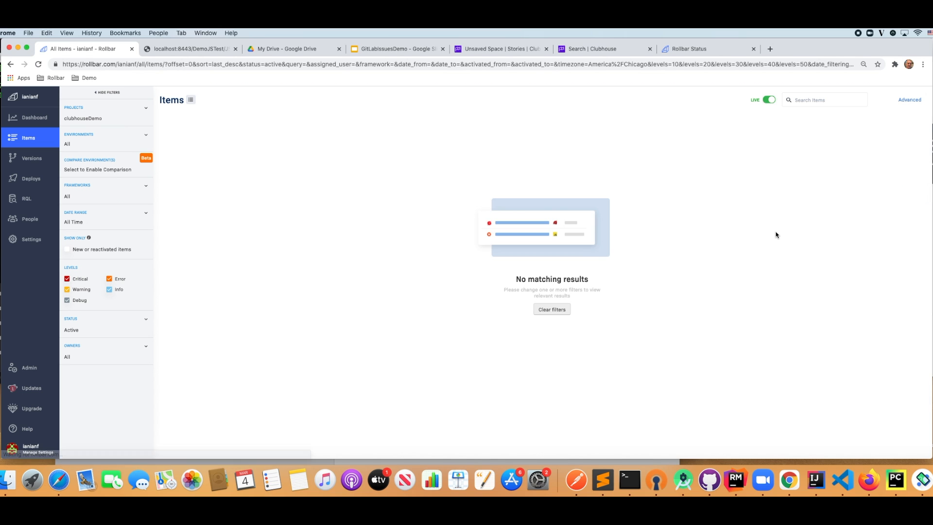
mouse_move(921, 479)
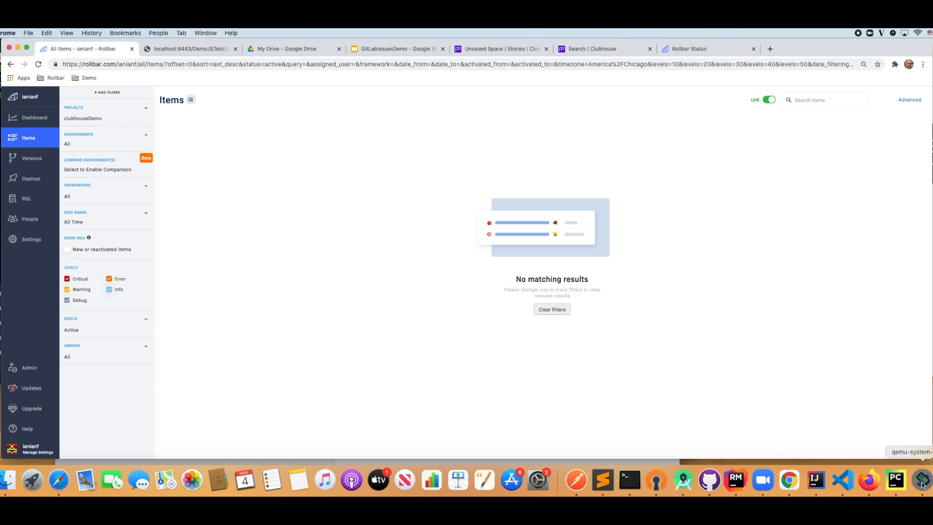
mouse_move(681, 479)
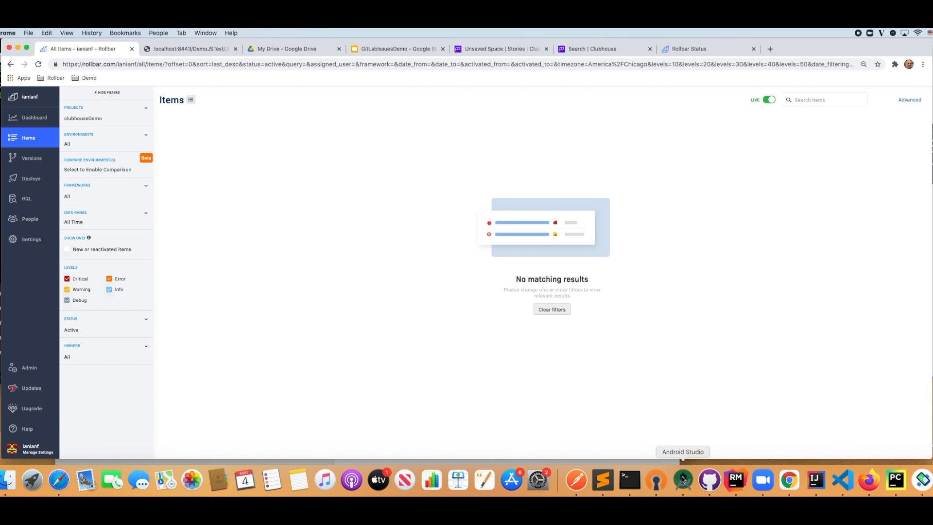
Switch to Android Studio and run the app on the Pixel 3 emulator
left_click(682, 479)
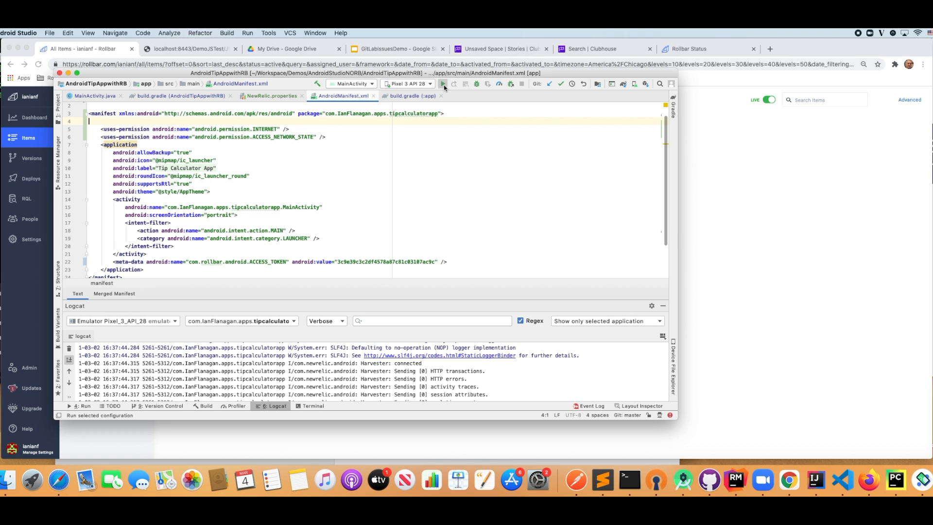
left_click(443, 84)
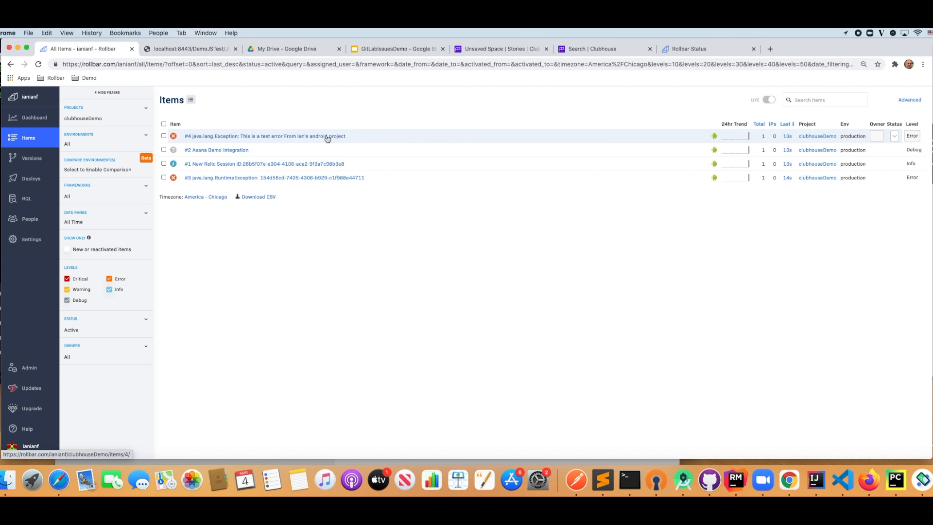
mouse_move(286, 176)
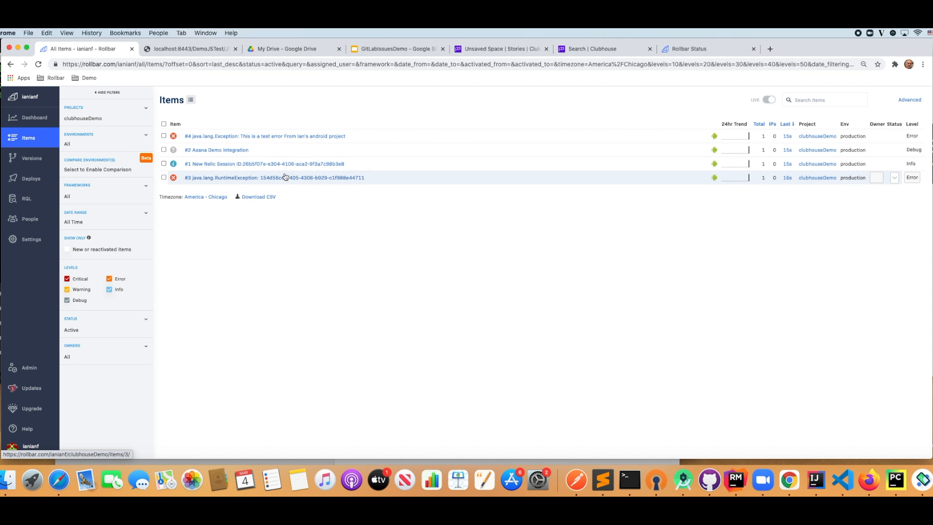
For RuntimeException item #3, create a Clubhouse story and view the linked story
left_click(274, 177)
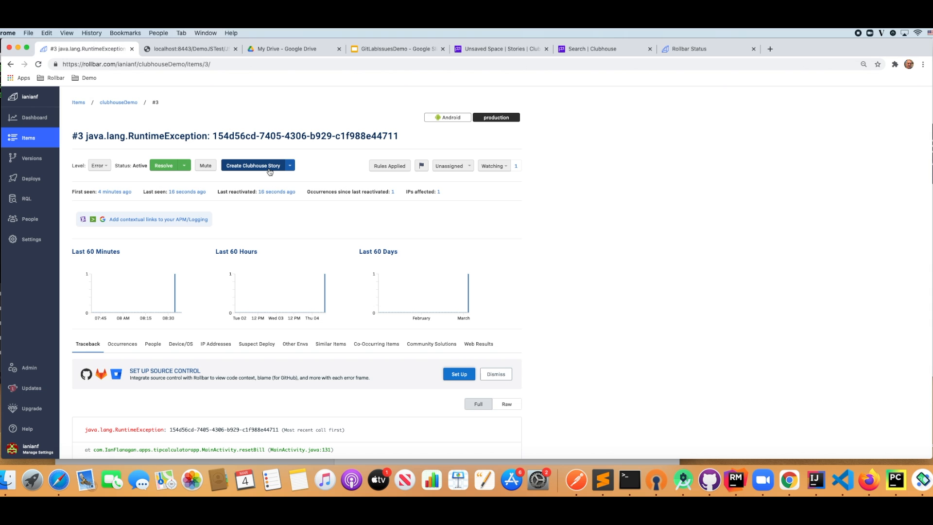
mouse_move(256, 167)
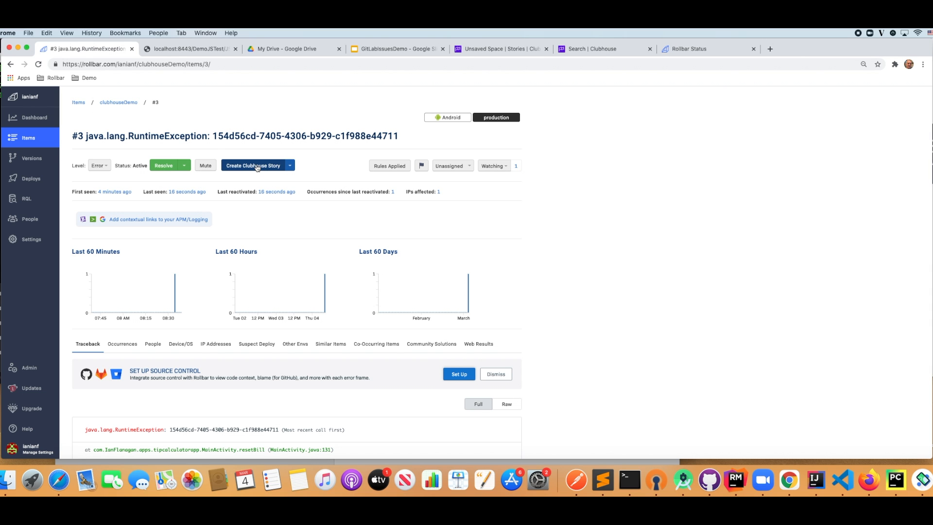
left_click(253, 165)
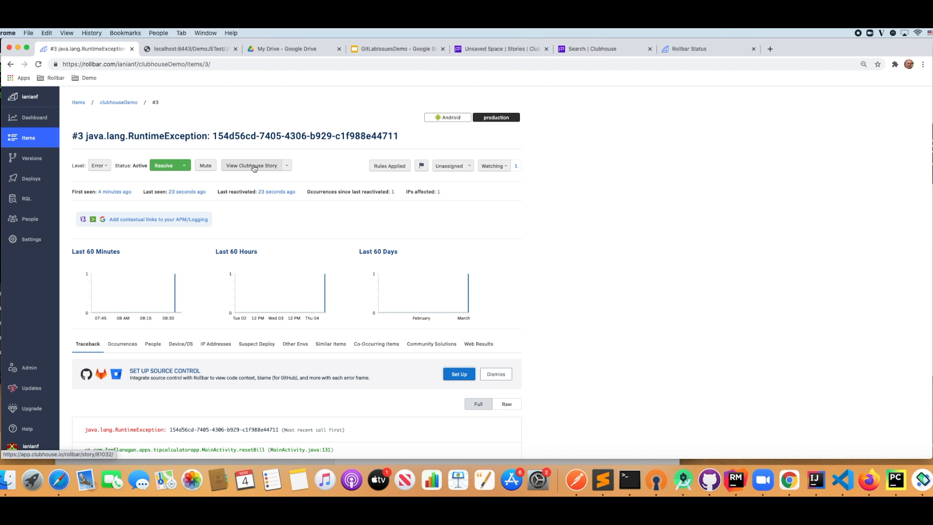
left_click(251, 165)
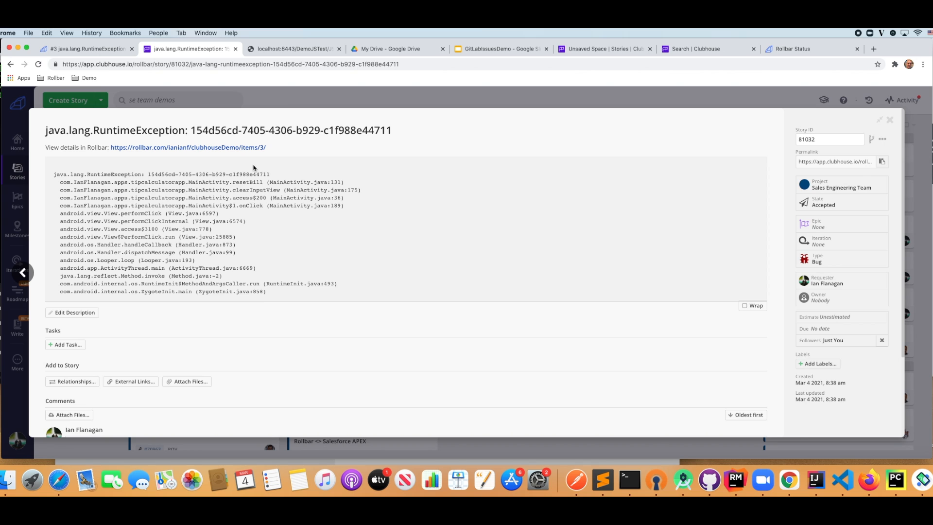
left_click_drag(59, 174, 268, 291)
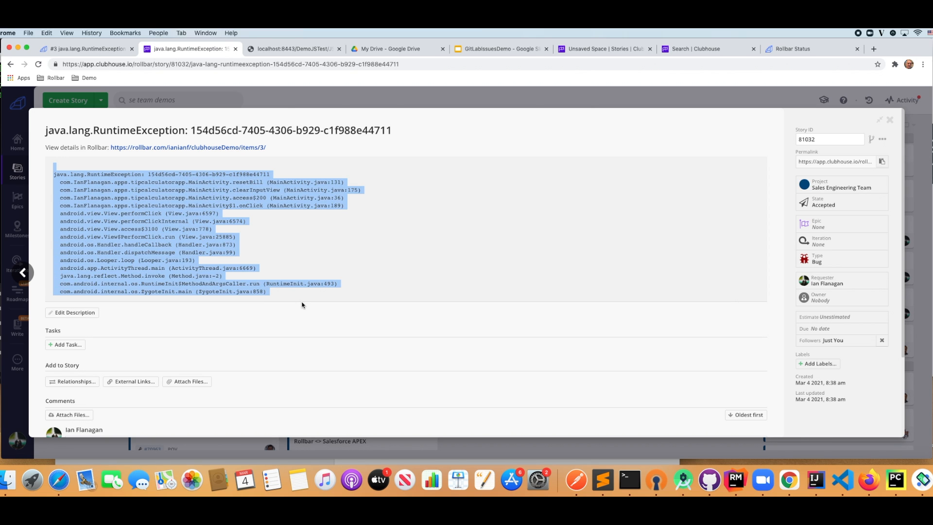
scroll("down", 3)
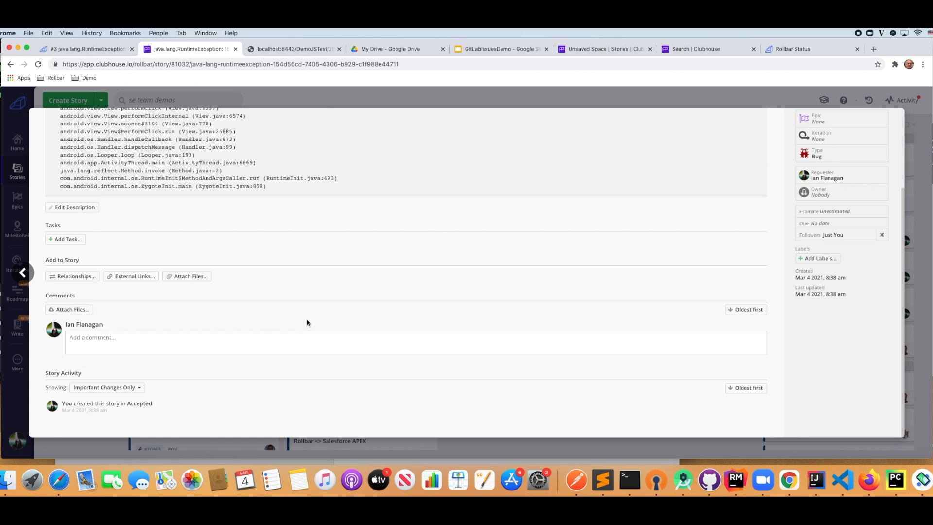
mouse_move(203, 358)
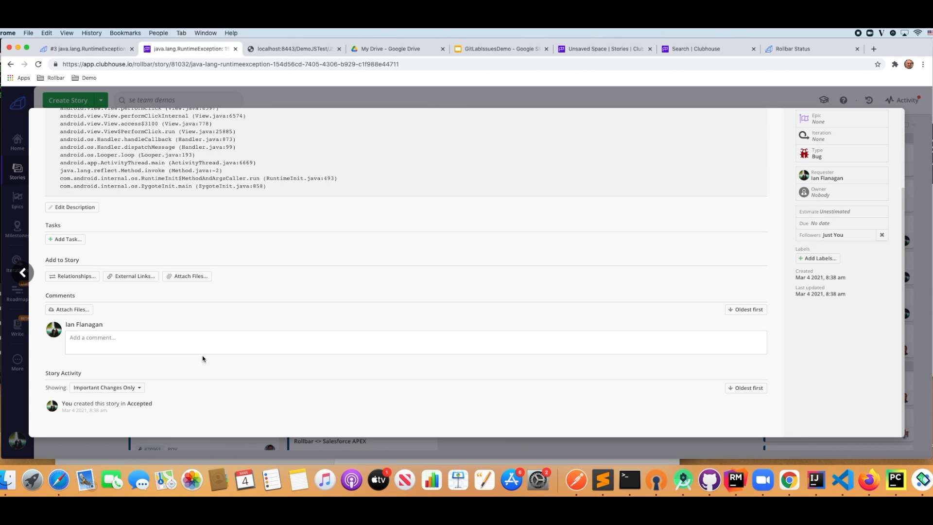
mouse_move(134, 406)
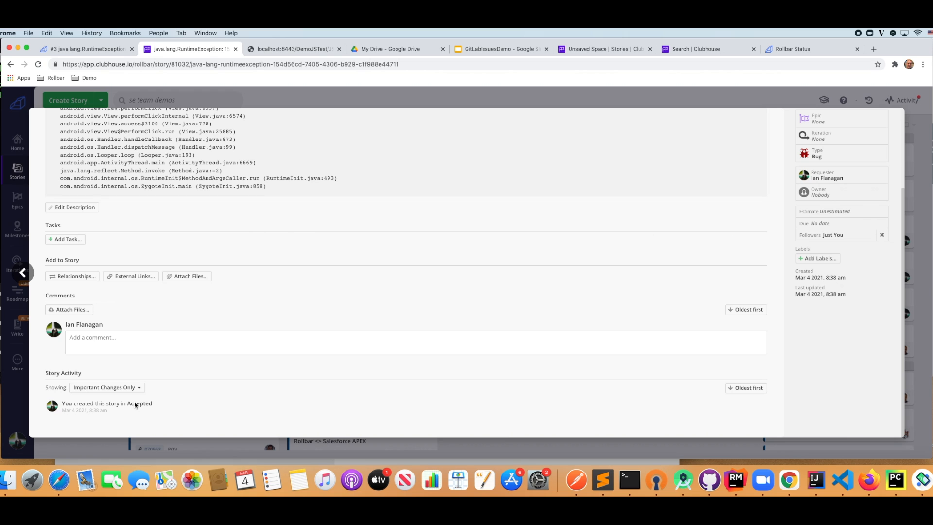
mouse_move(202, 328)
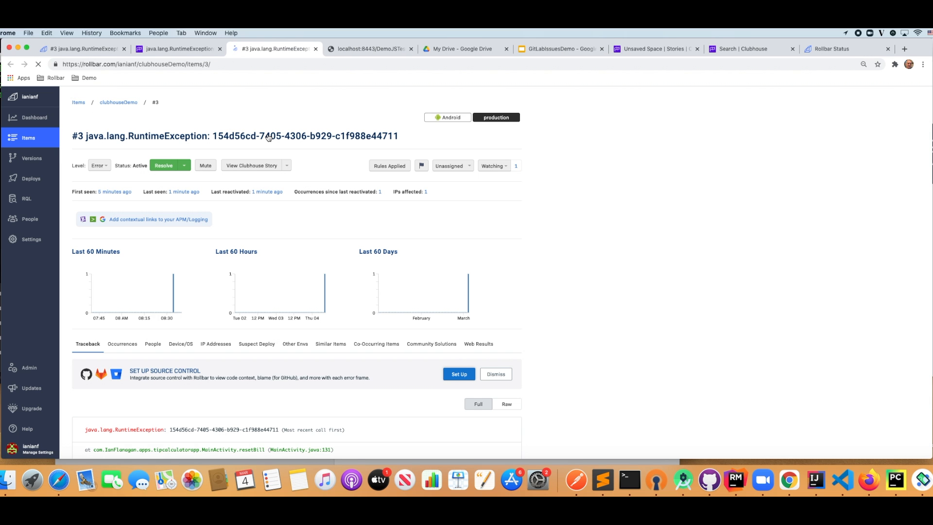
Show the Link with a different story / Unlink options for item #3's Clubhouse story
left_click(288, 165)
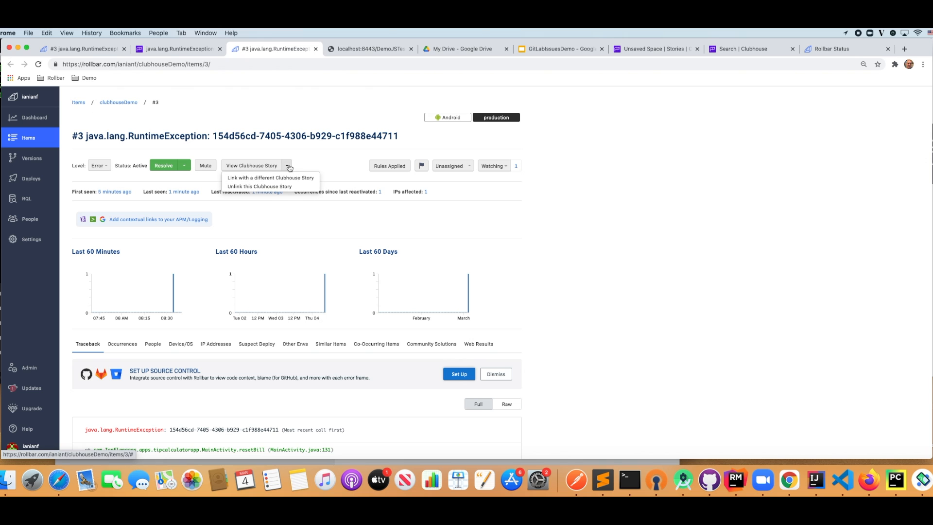
mouse_move(270, 177)
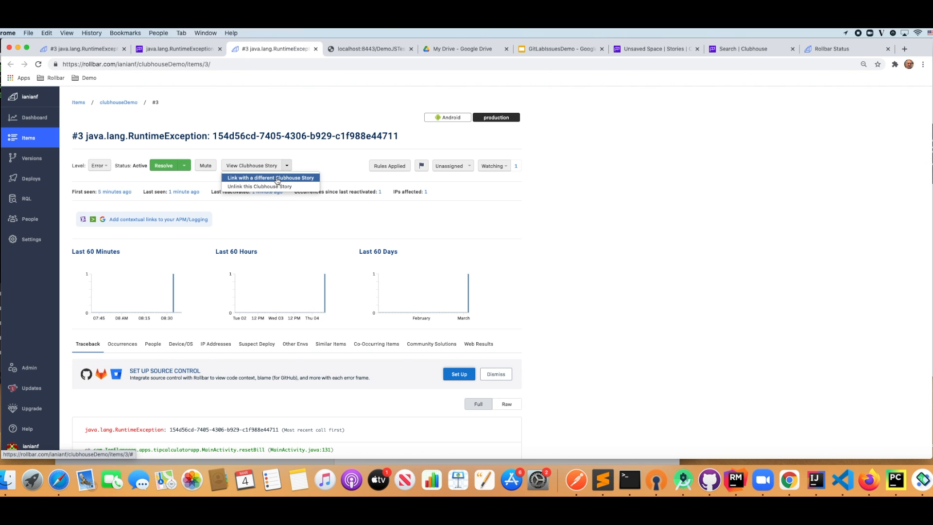
mouse_move(285, 174)
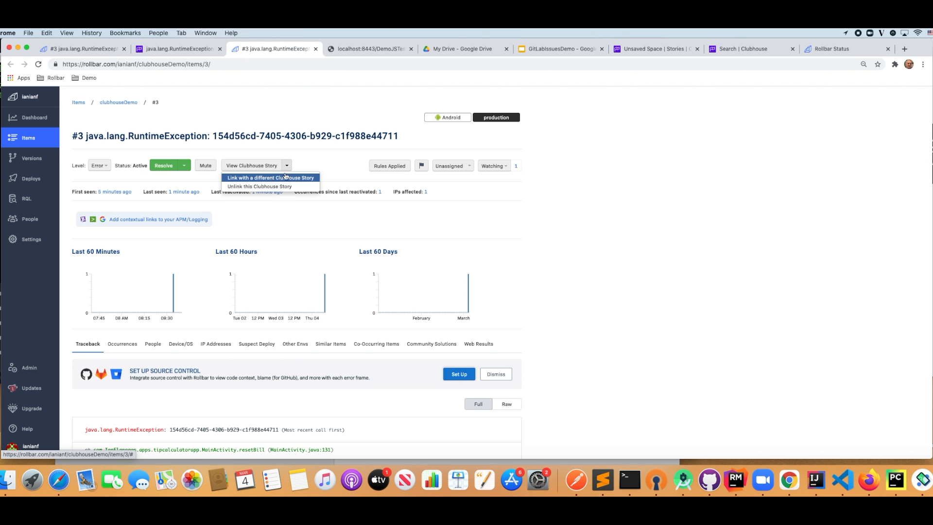
mouse_move(260, 186)
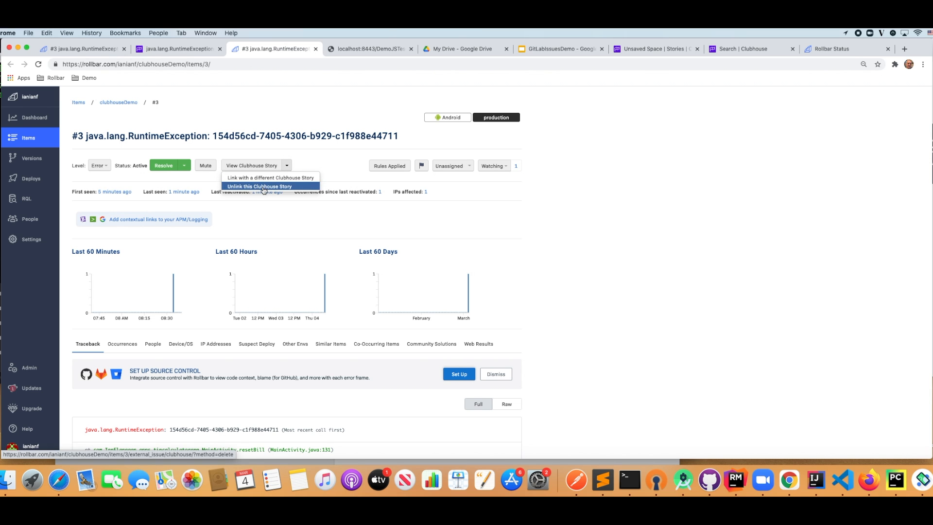